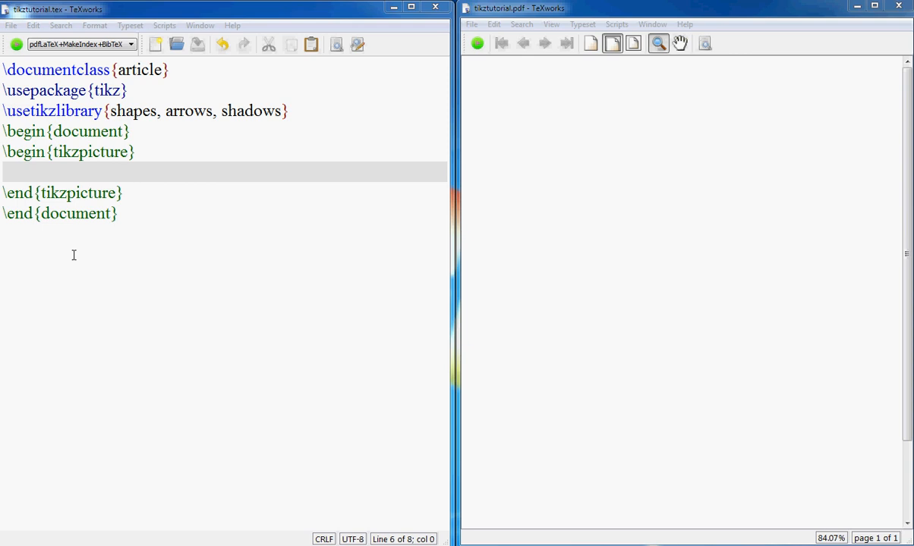
{"action": "mouse_move", "coordinate": [161, 101]}
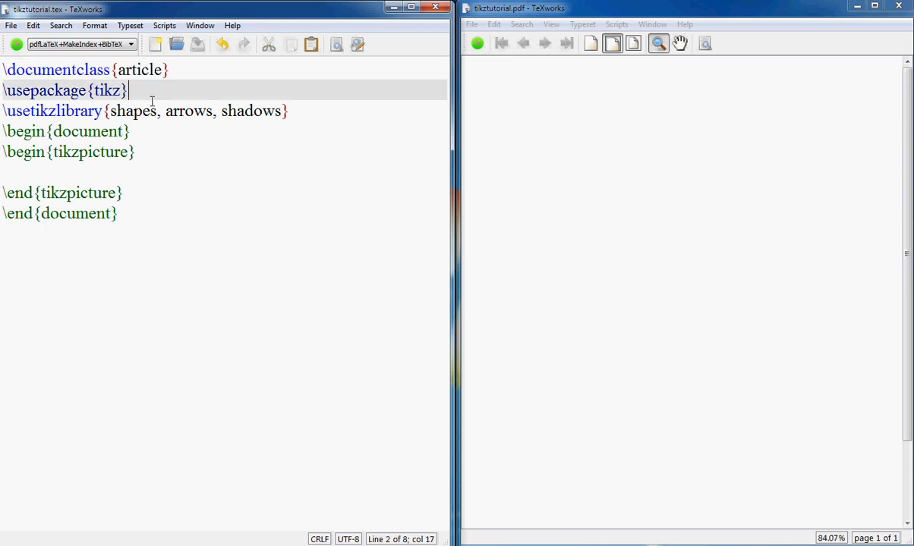
Draw a circle of radius 2 centred at (2,3) with \draw and typeset to preview it.
{"action": "left_click_drag", "start_coordinate": [129, 91], "coordinate": [288, 111]}
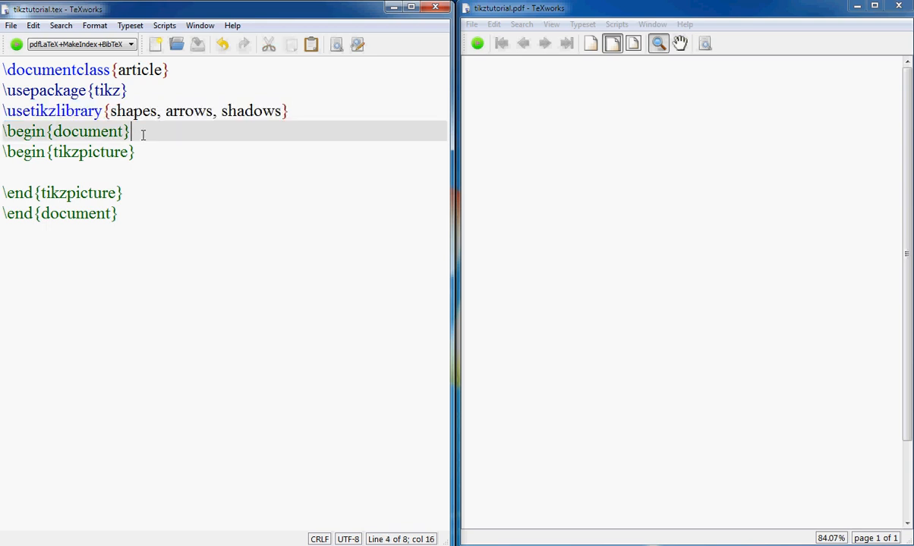
{"action": "left_click", "coordinate": [190, 110]}
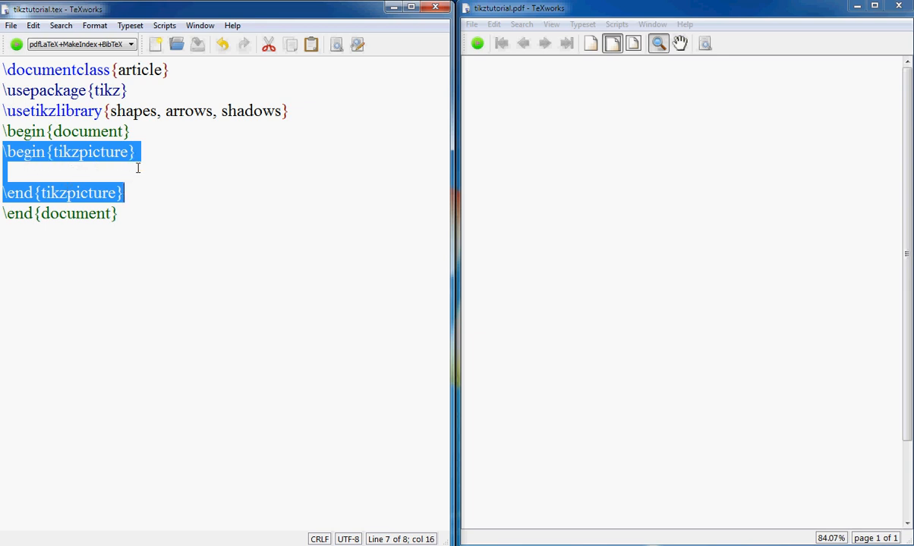
{"action": "left_click", "coordinate": [76, 173]}
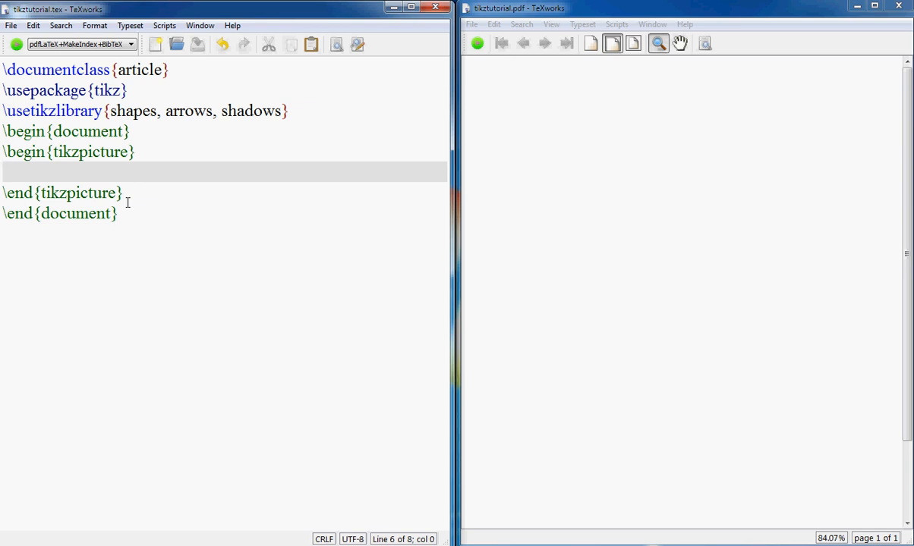
{"action": "type", "text": "\\draw"}
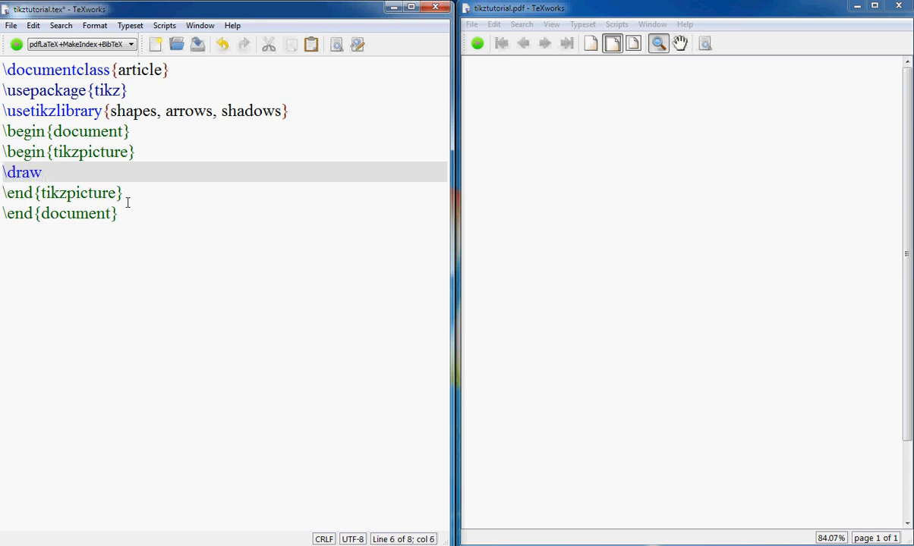
{"action": "type", "text": "("}
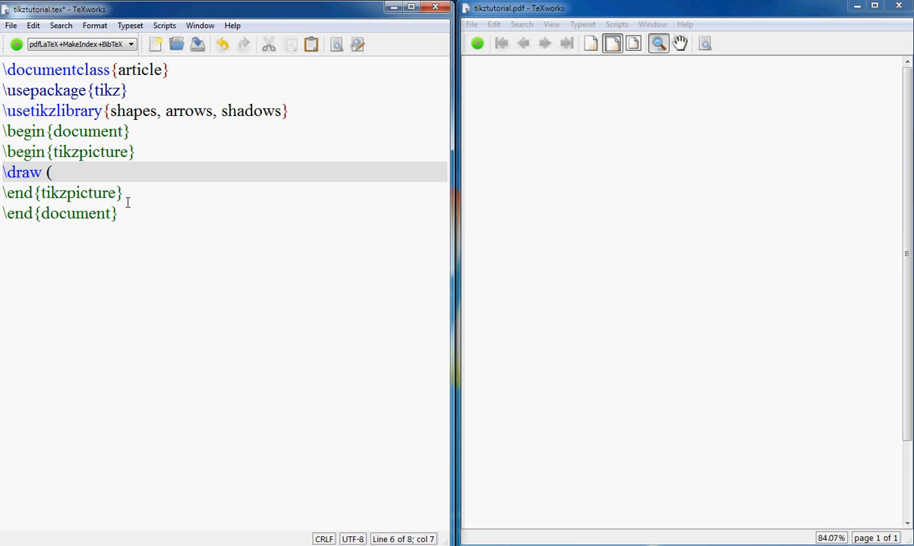
{"action": "type", "text": "2,3) circle ("}
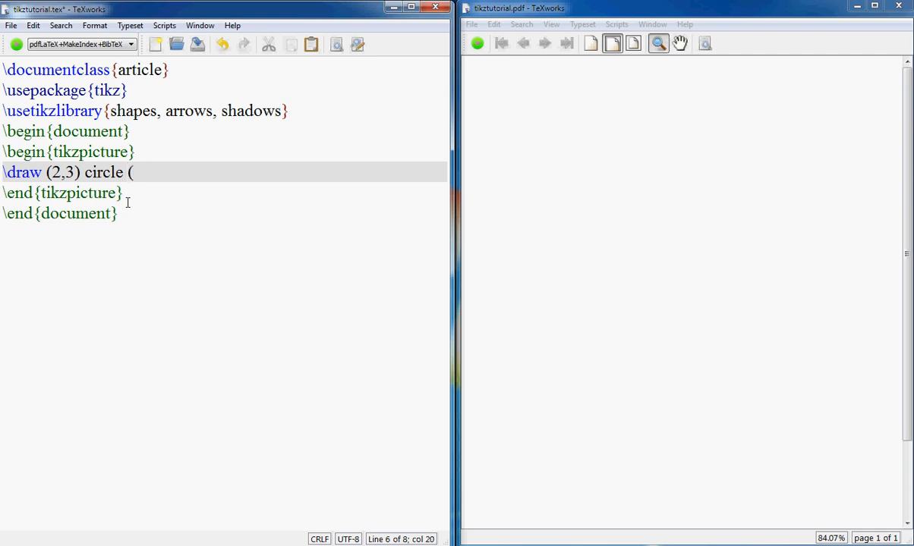
{"action": "type", "text": "2);"}
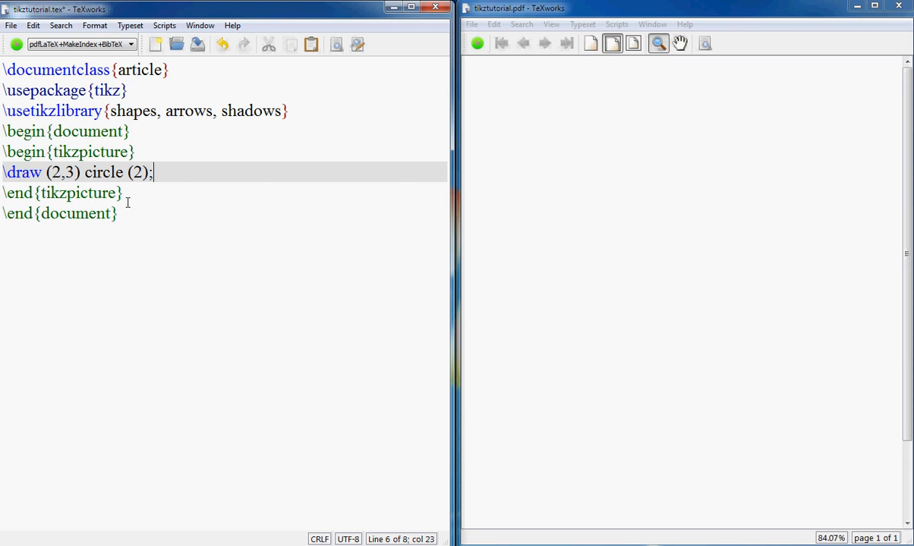
{"action": "left_click", "coordinate": [477, 42]}
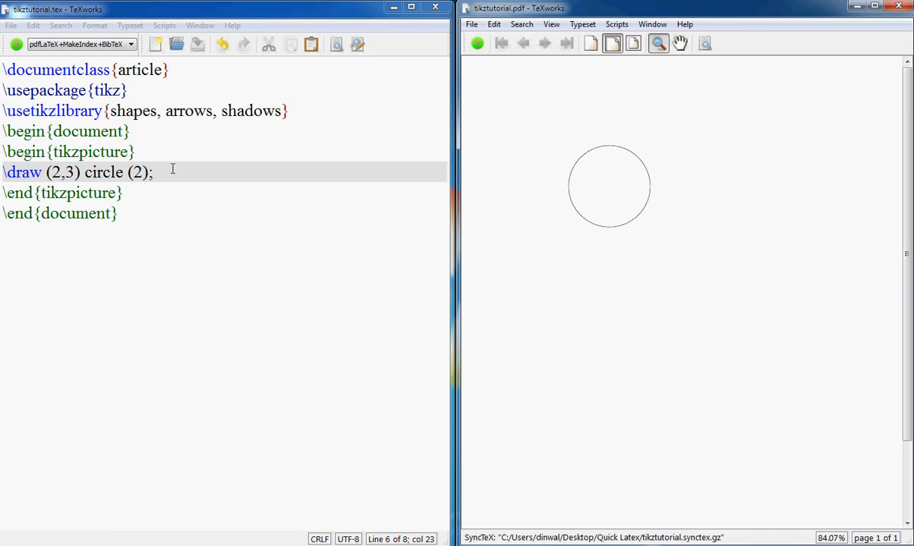
Add the [style=dashed] option to the circle's \draw command.
{"action": "left_click", "coordinate": [43, 173]}
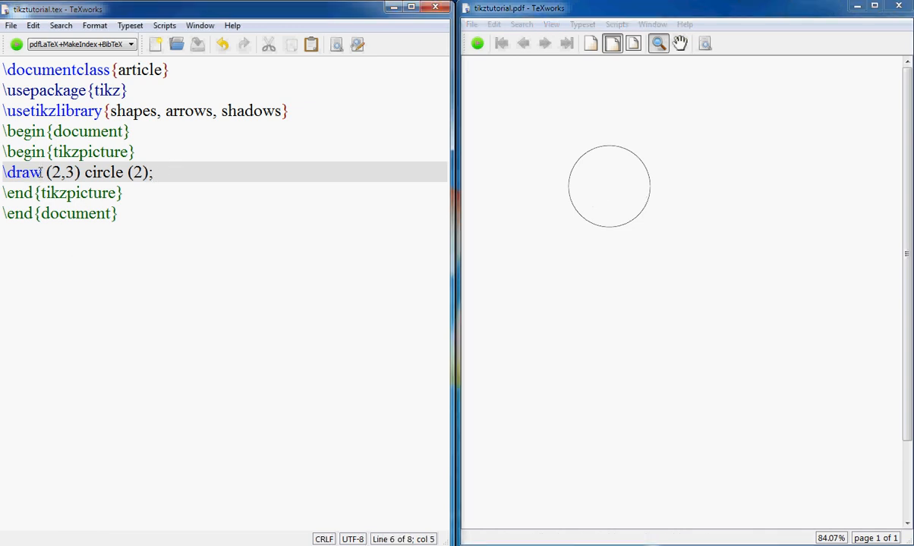
{"action": "type", "text": "["}
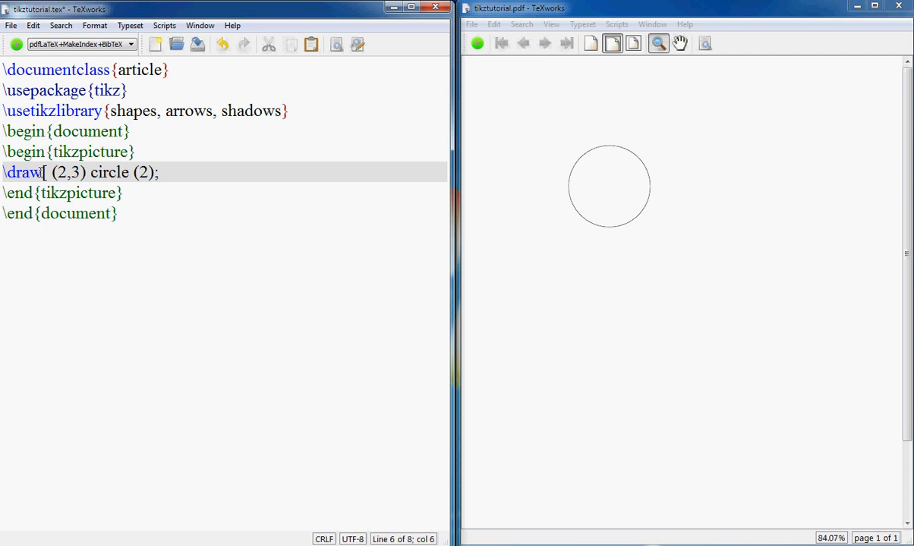
{"action": "type", "text": "style="}
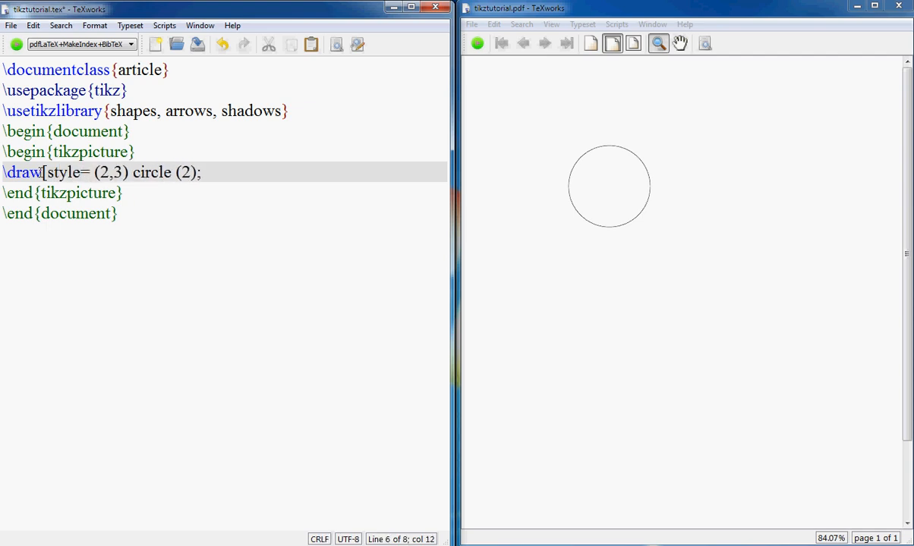
{"action": "type", "text": "dashed"}
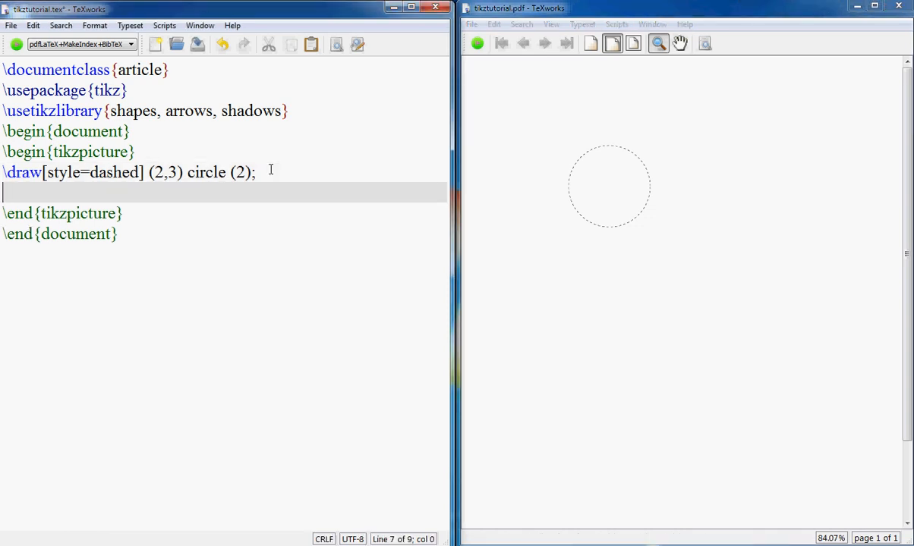
Write \draw (2,3) ellipse (2 and 3); below the circle line.
{"action": "type", "text": "\\dra"}
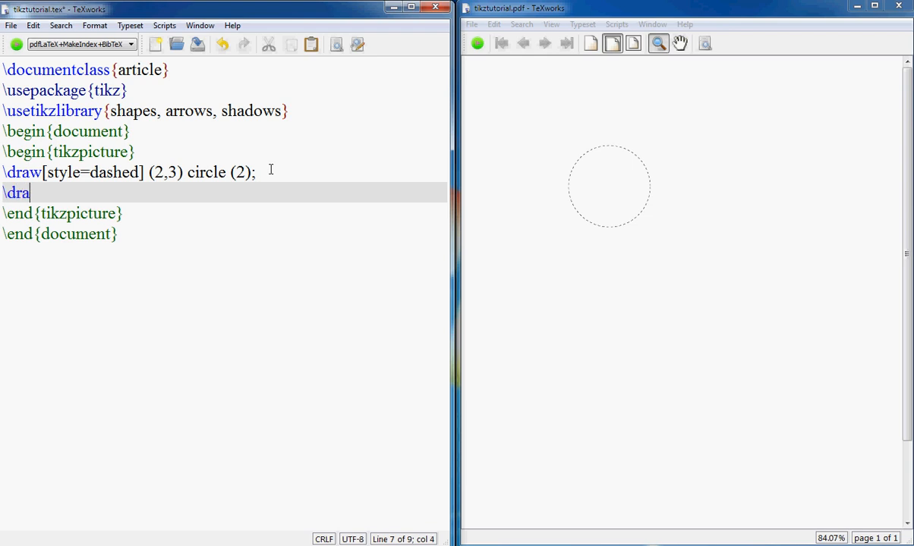
{"action": "type", "text": "w (2,"}
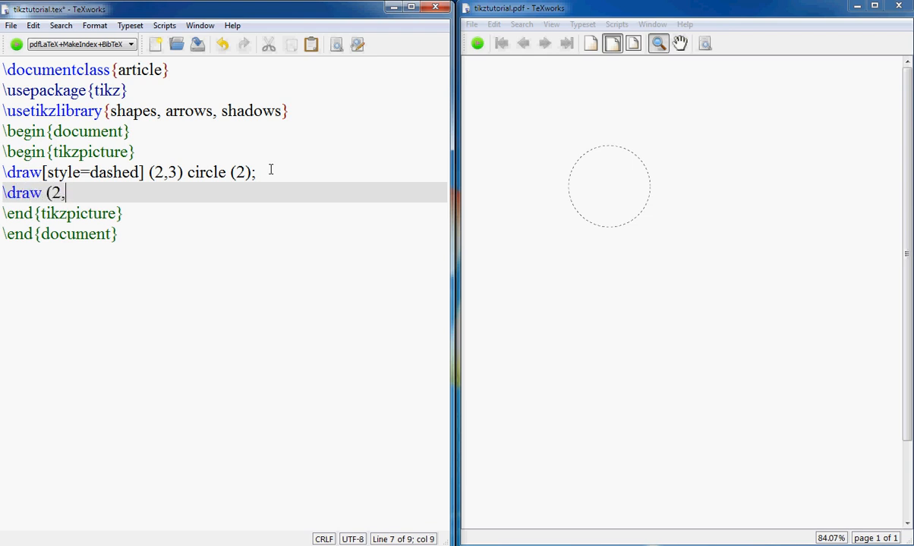
{"action": "type", "text": "3)"}
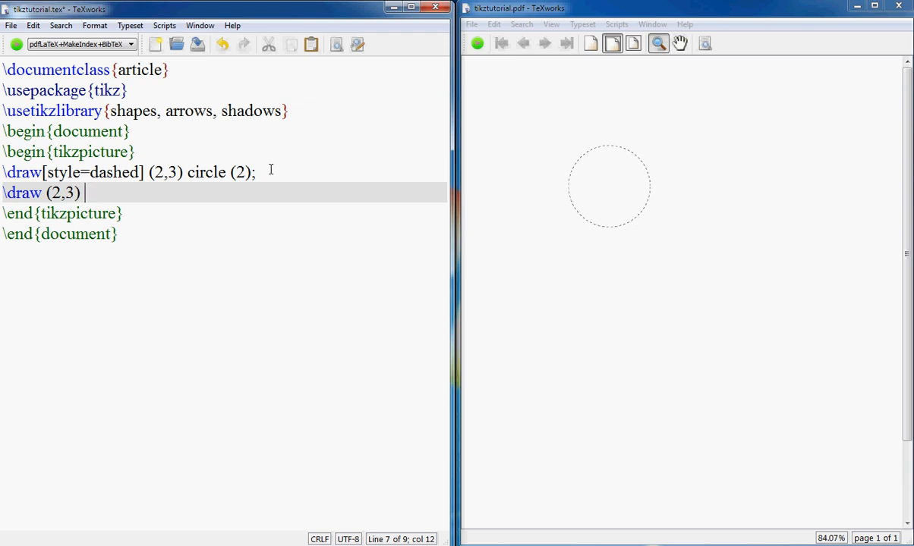
{"action": "type", "text": "elii"}
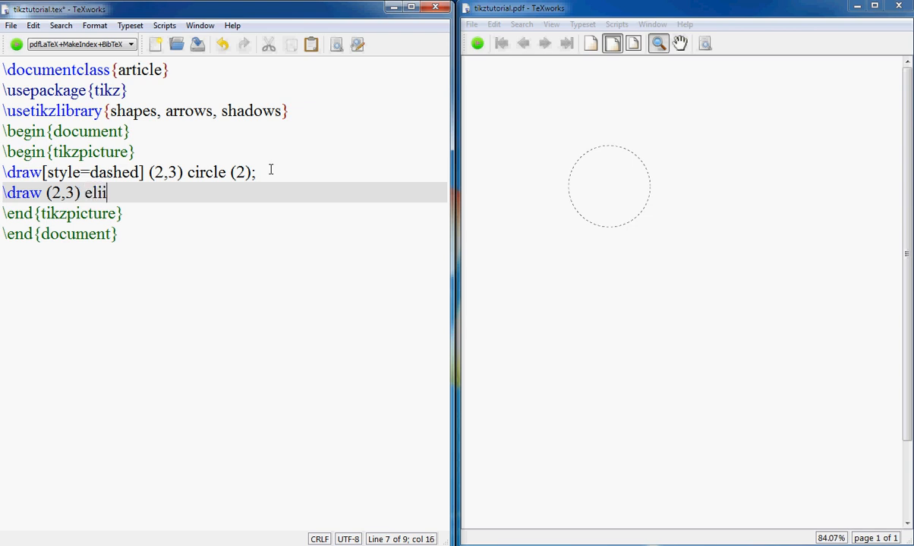
{"action": "type", "text": "pse ("}
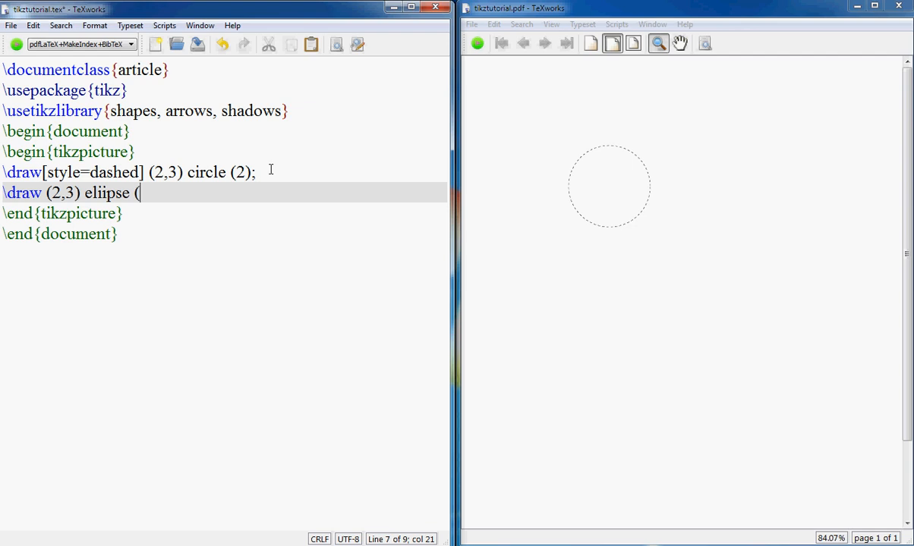
{"action": "type", "text": "2"}
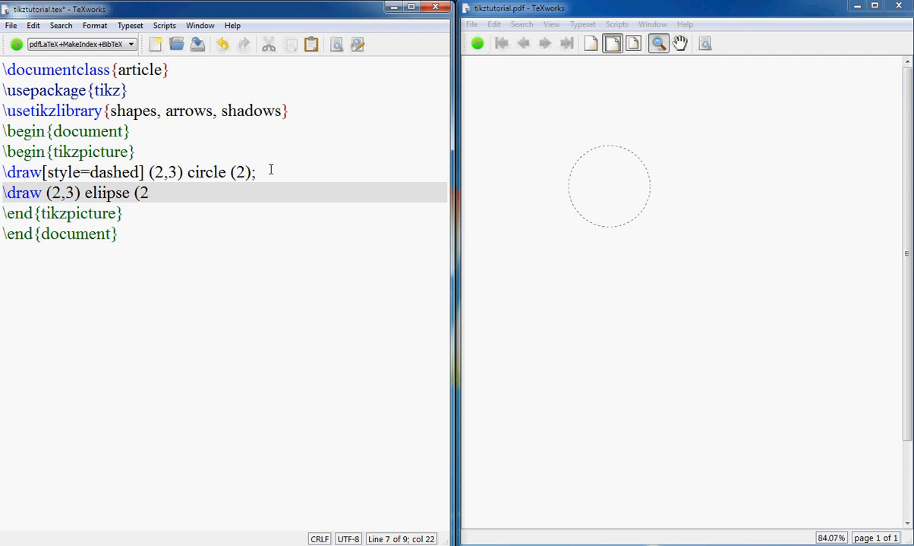
{"action": "type", "text": "and 3"}
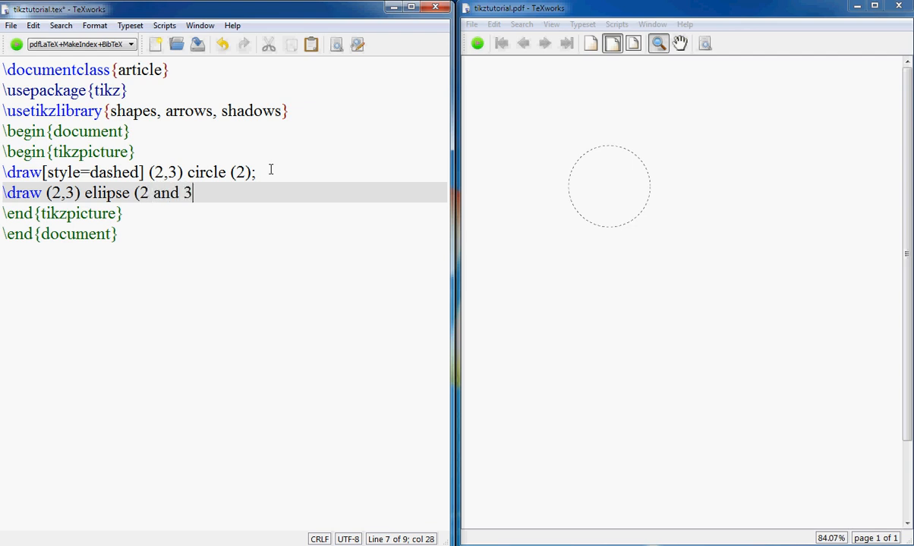
{"action": "type", "text": ");"}
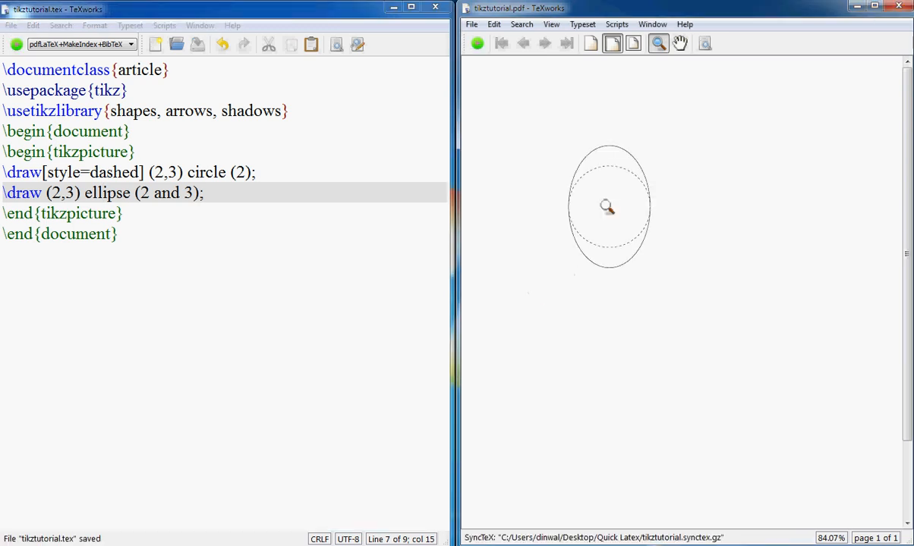
{"action": "mouse_move", "coordinate": [625, 211]}
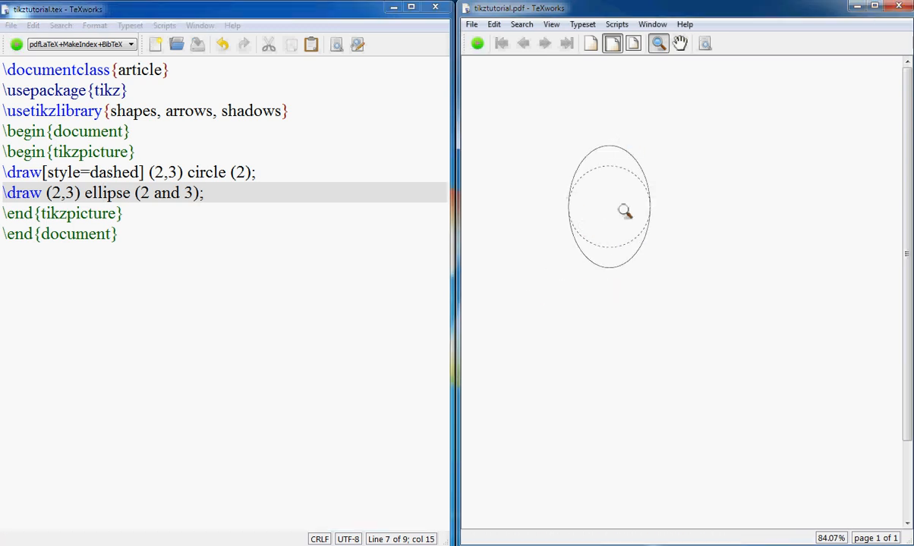
{"action": "mouse_move", "coordinate": [644, 156]}
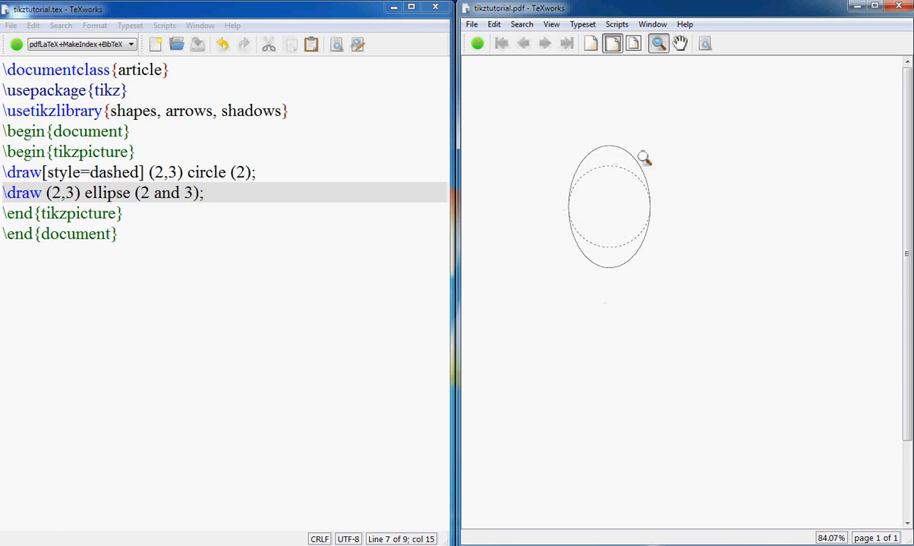
{"action": "mouse_move", "coordinate": [583, 220]}
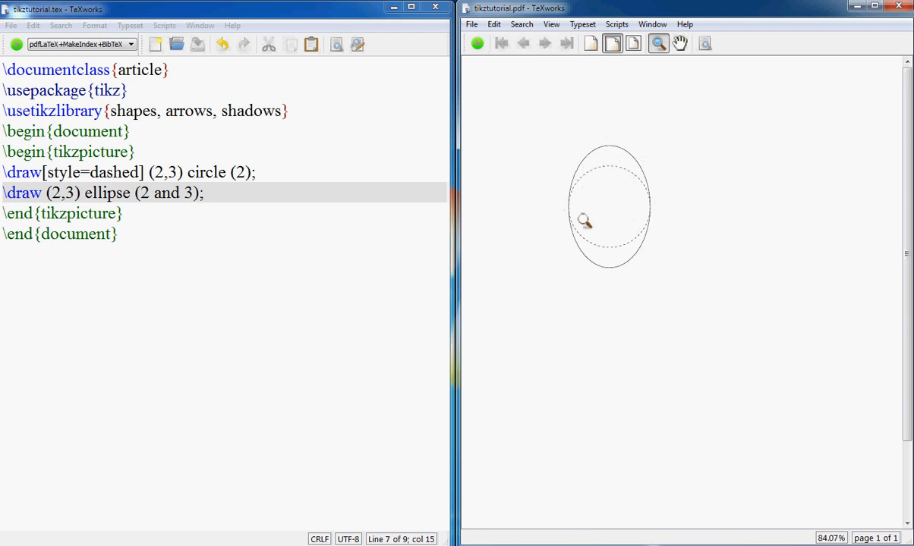
{"action": "mouse_move", "coordinate": [637, 207]}
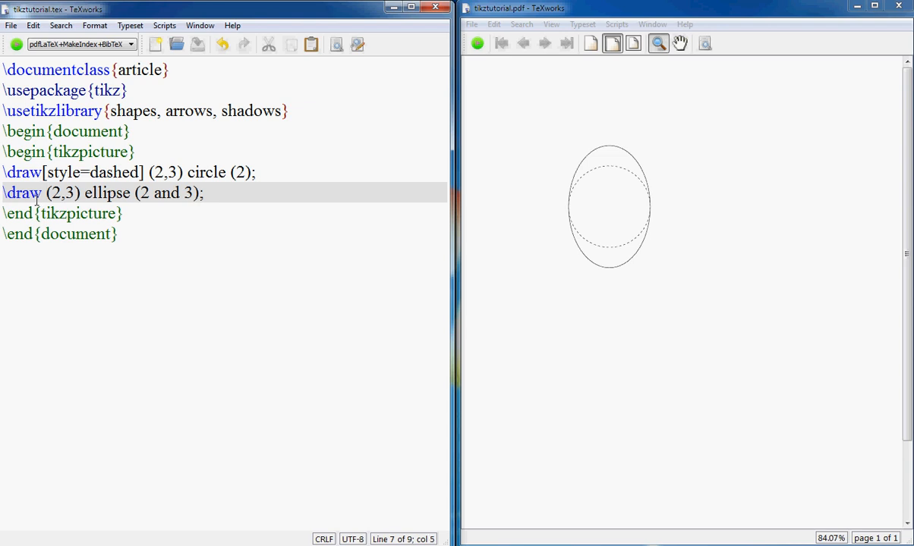
Give the ellipse fill=blue, reorder it before the circle, and add fill=red to the circle.
{"action": "type", "text": "["}
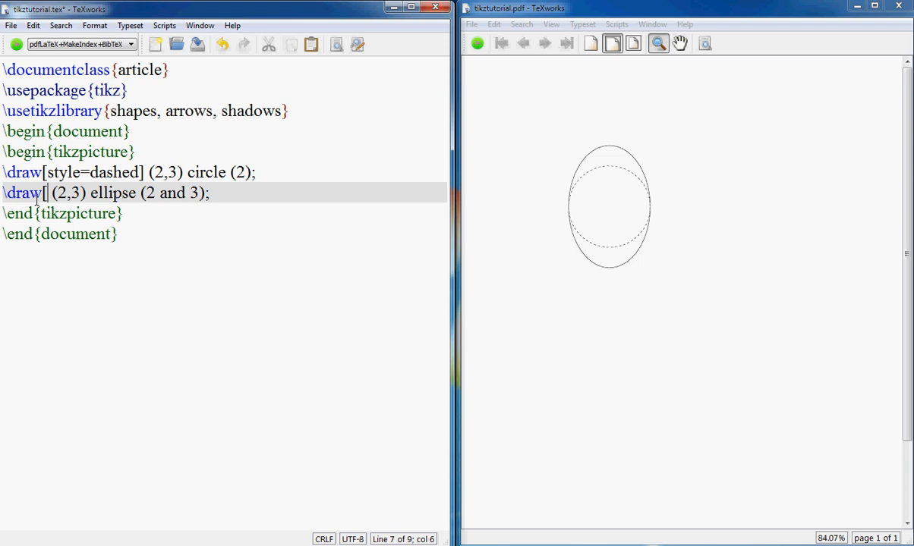
{"action": "type", "text": "fill=blue"}
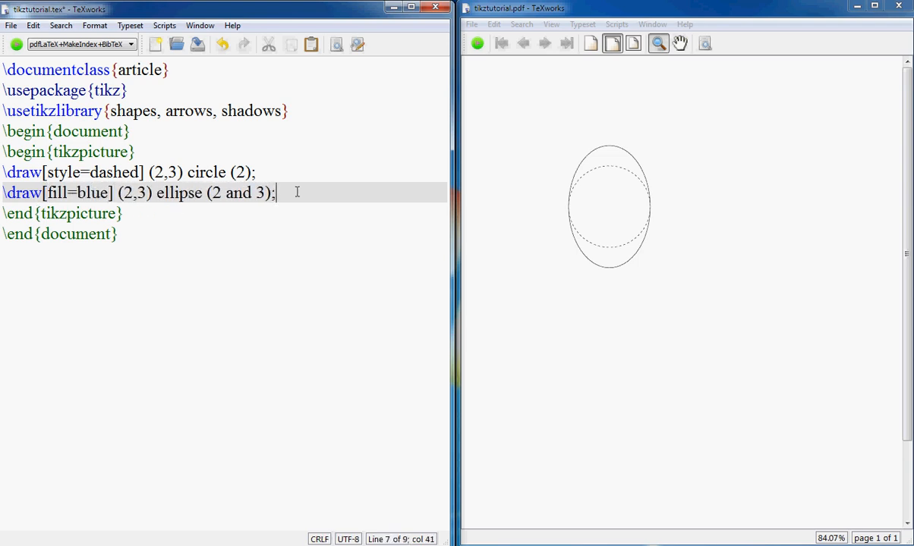
{"action": "left_click", "coordinate": [477, 43]}
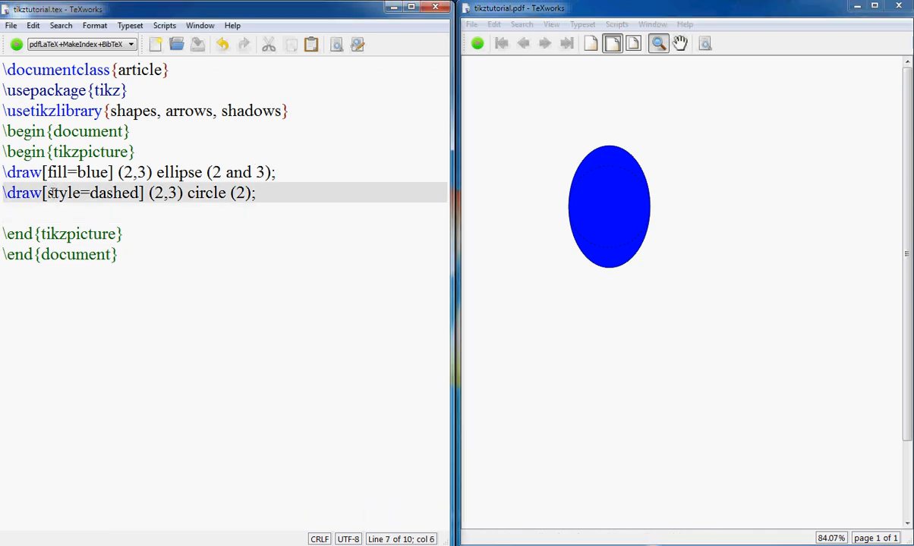
{"action": "type", "text": "fill=red,"}
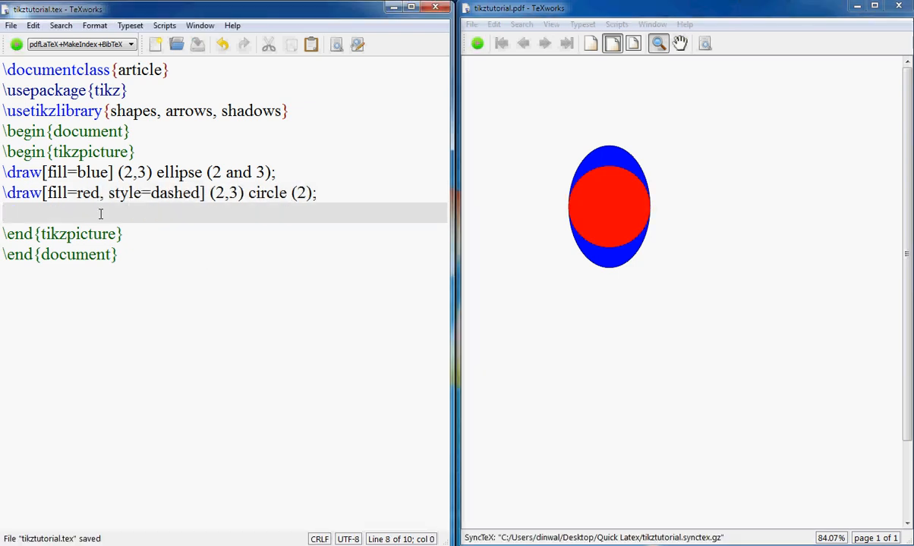
{"action": "left_click", "coordinate": [7, 212]}
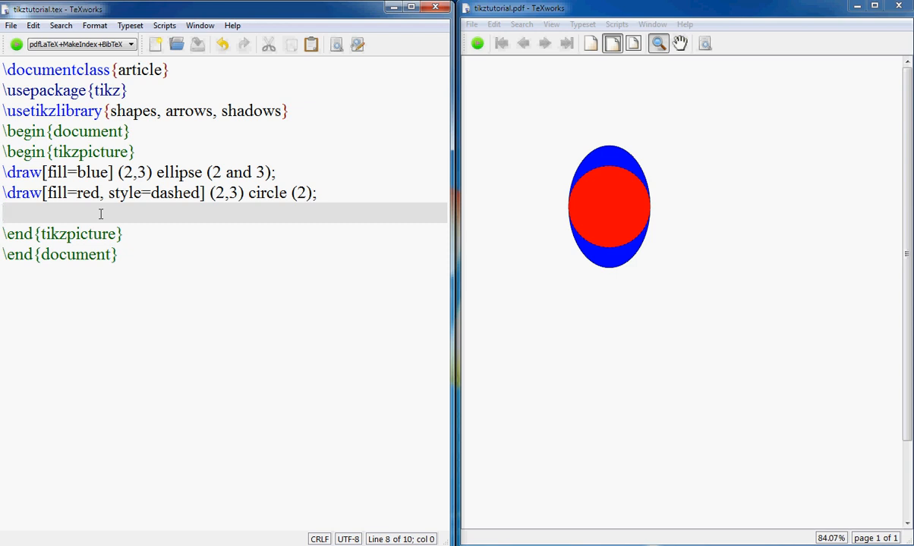
Write \draw (0,0) rectangle (4,4); on a new line and typeset.
{"action": "type", "text": "\\draw"}
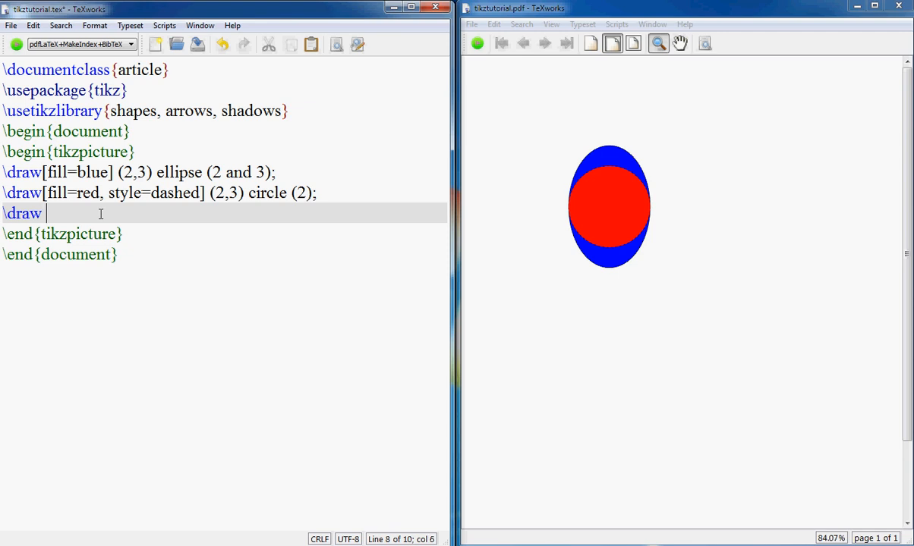
{"action": "type", "text": "(0,"}
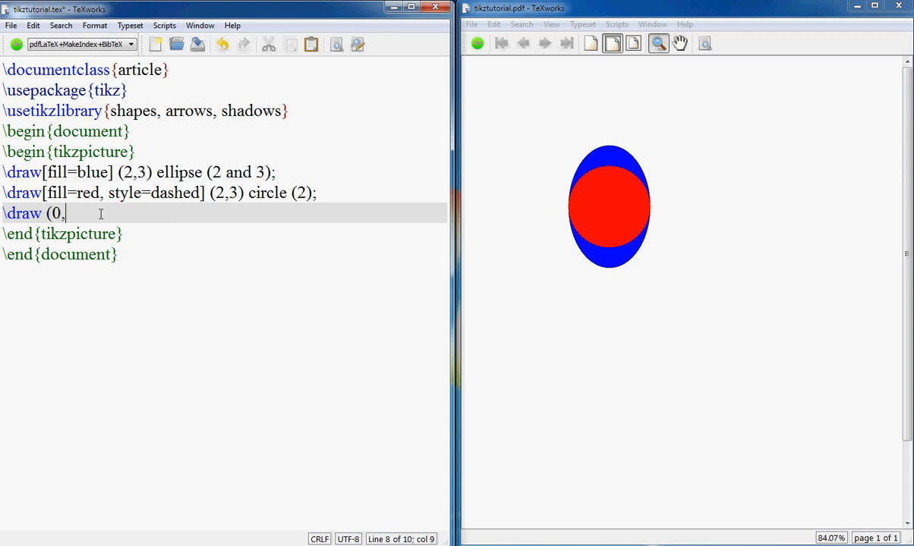
{"action": "type", "text": "0)"}
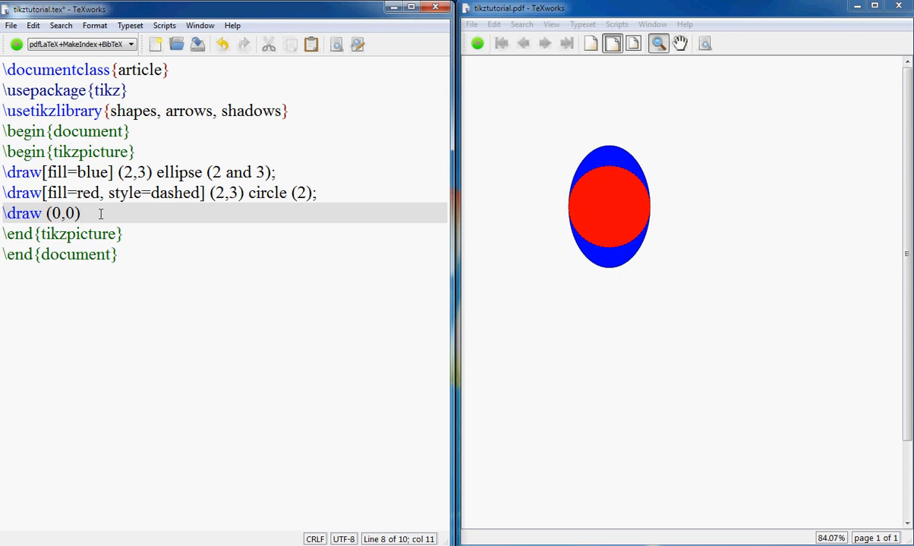
{"action": "type", "text": "recta"}
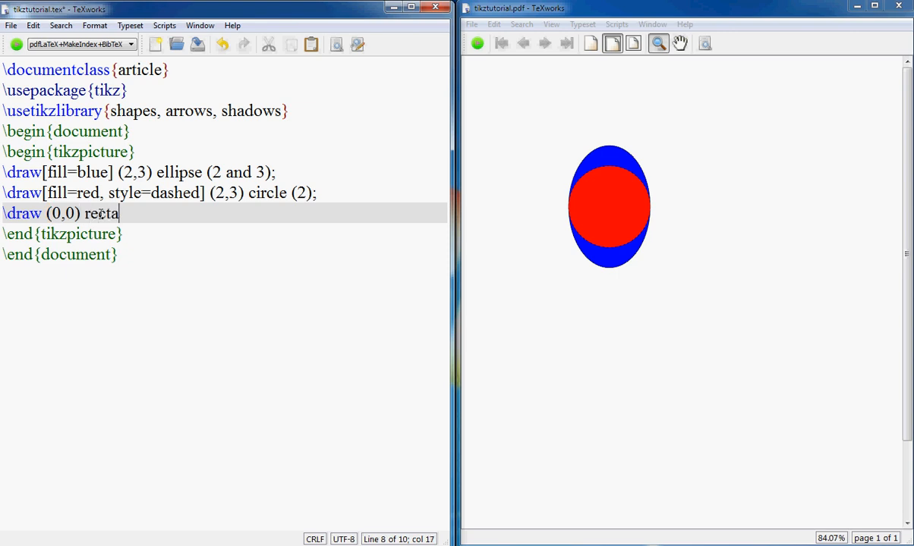
{"action": "type", "text": "ngle"}
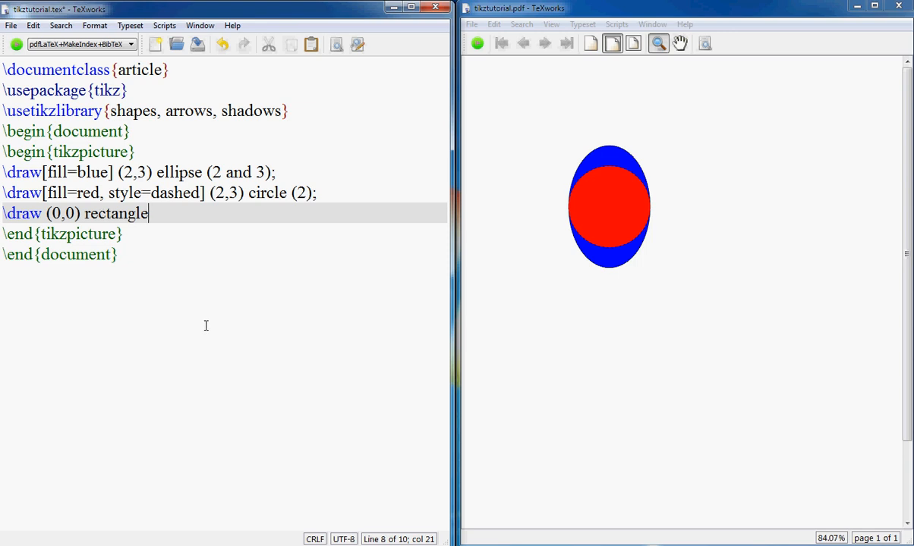
{"action": "type", "text": "("}
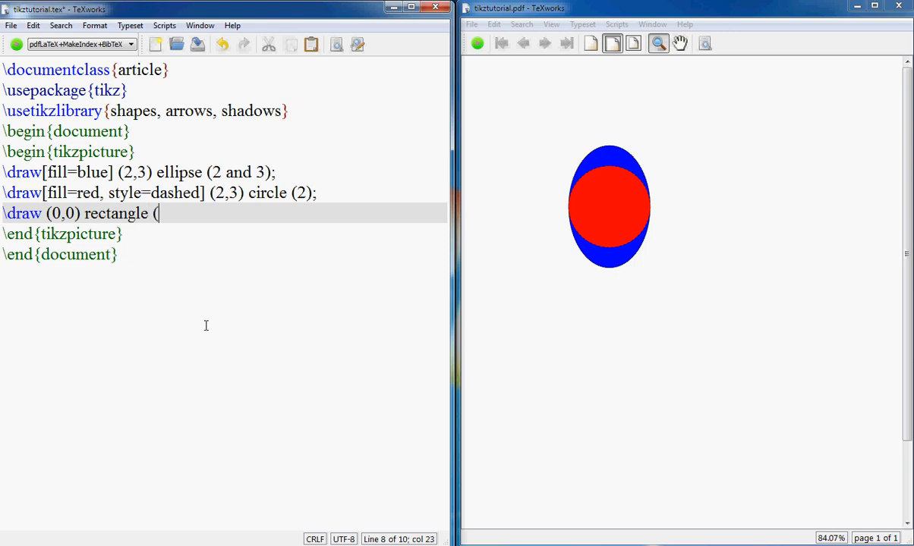
{"action": "type", "text": "4,4"}
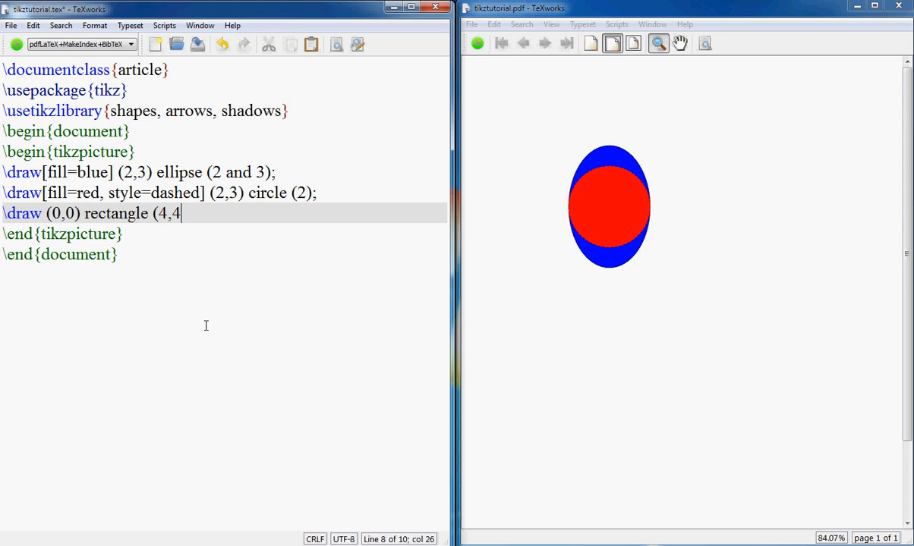
{"action": "left_click", "coordinate": [476, 43]}
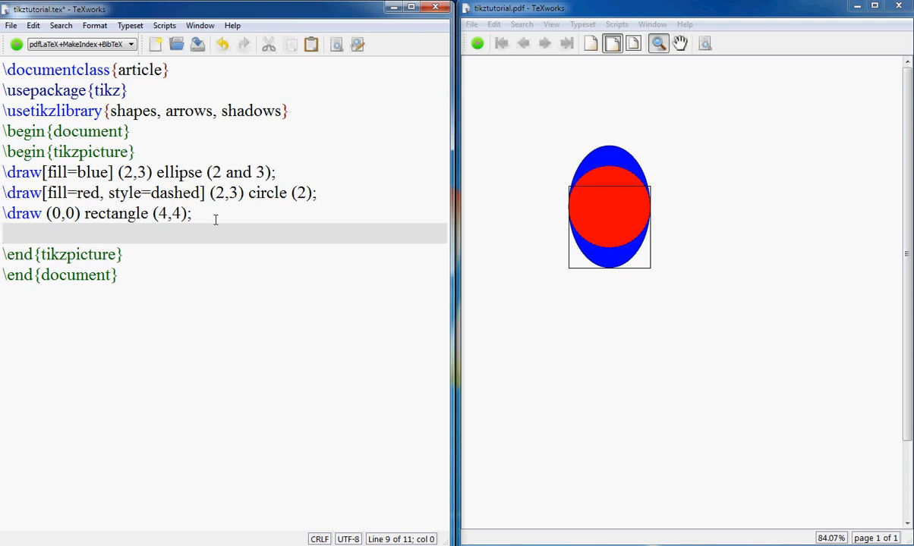
Write \draw (1,2) -- +(30:1) arc(30:80:1) -- cycle; and compile to preview the closed shape.
{"action": "type", "text": "\\draw"}
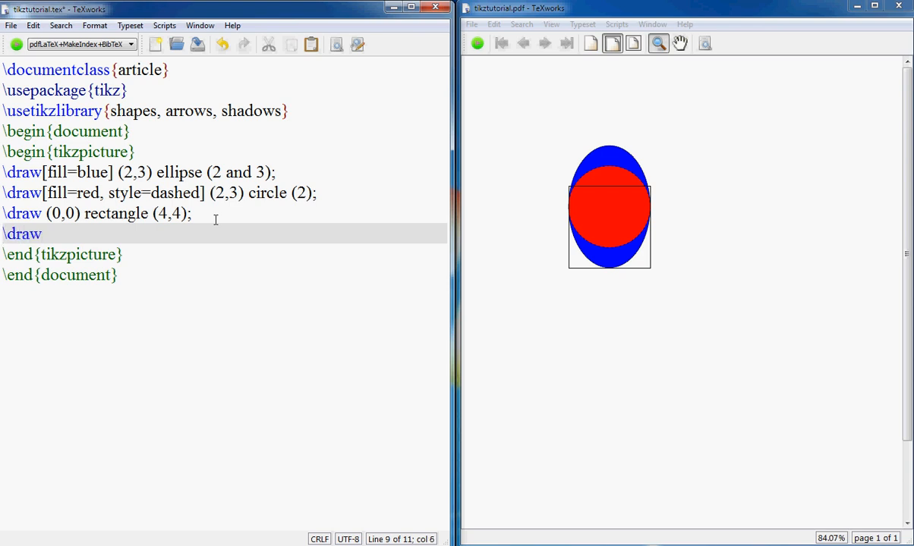
{"action": "type", "text": "("}
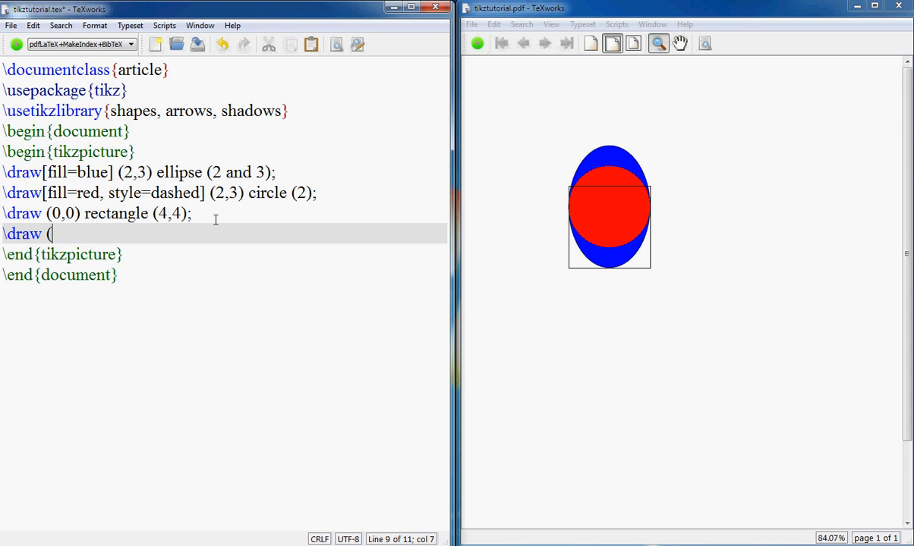
{"action": "type", "text": "1,2)"}
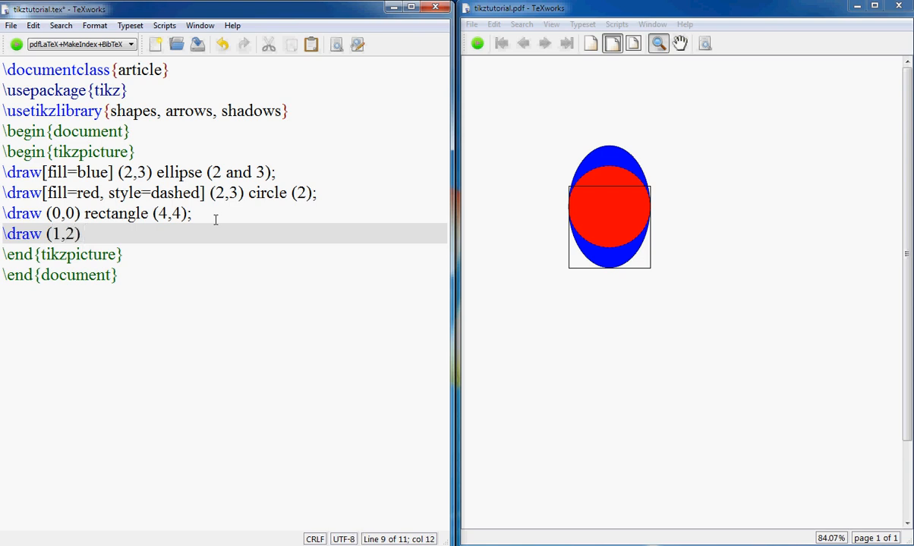
{"action": "type", "text": "--"}
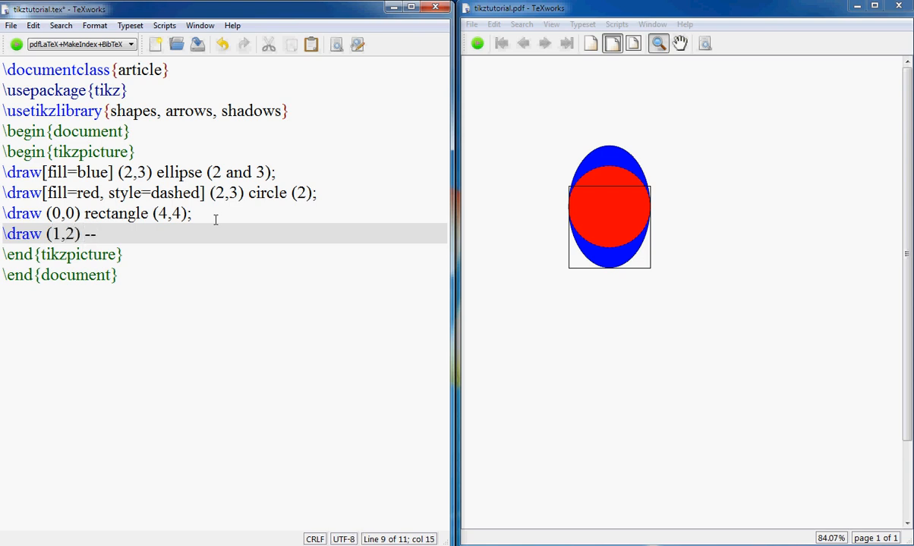
{"action": "type", "text": "+(30"}
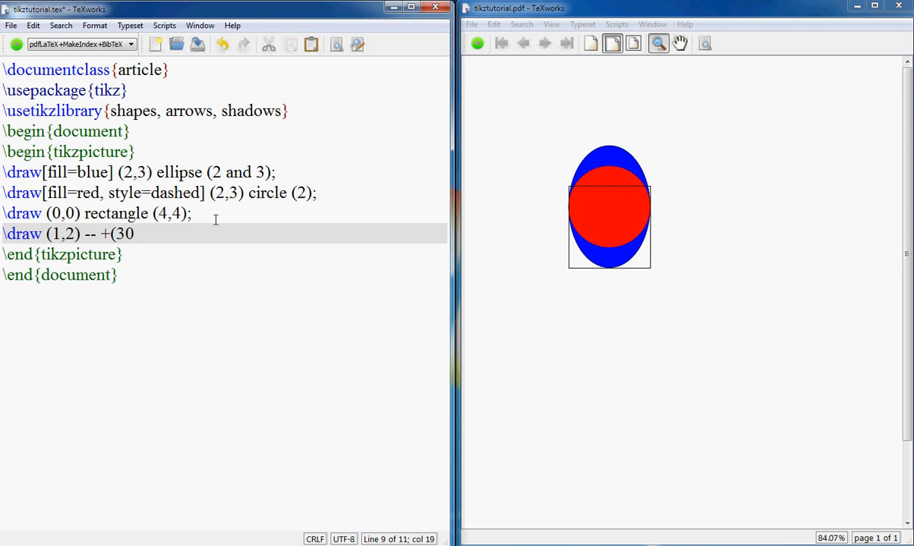
{"action": "type", "text": ":1)"}
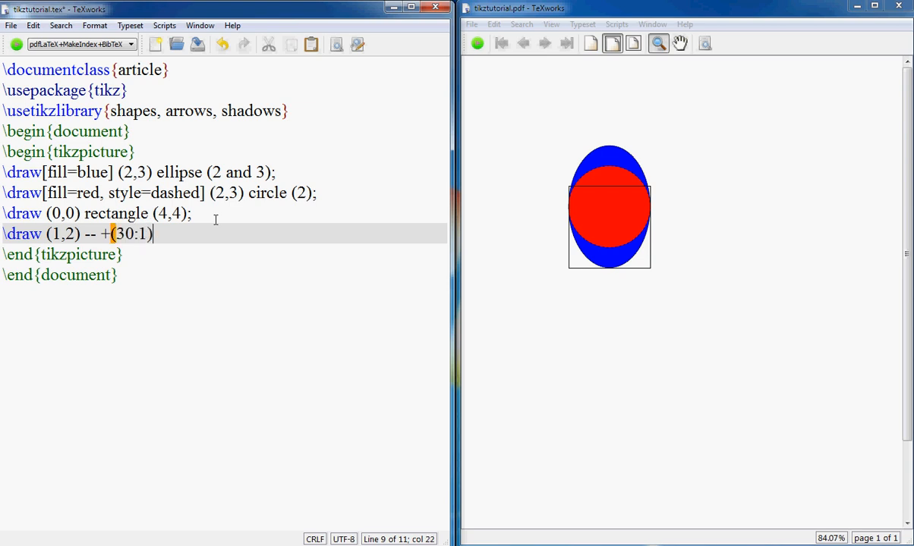
{"action": "type", "text": "arc"}
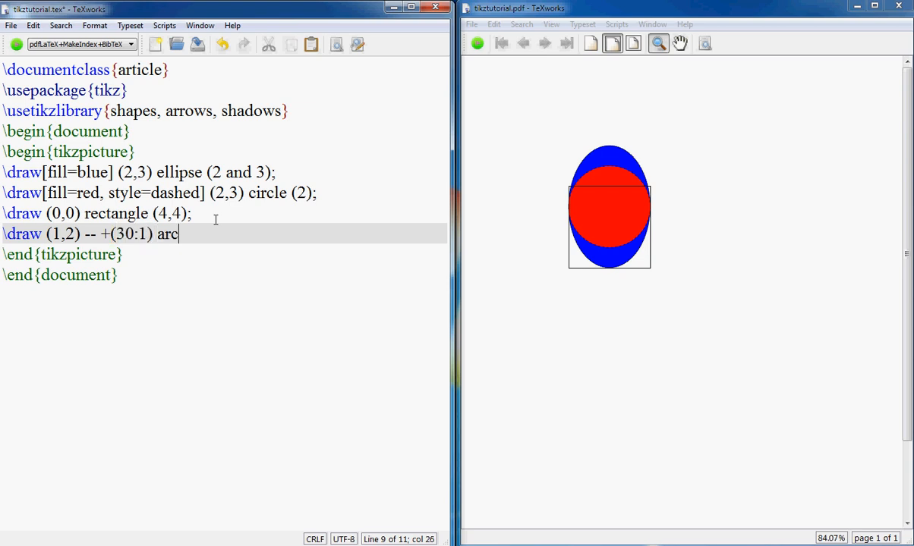
{"action": "type", "text": "("}
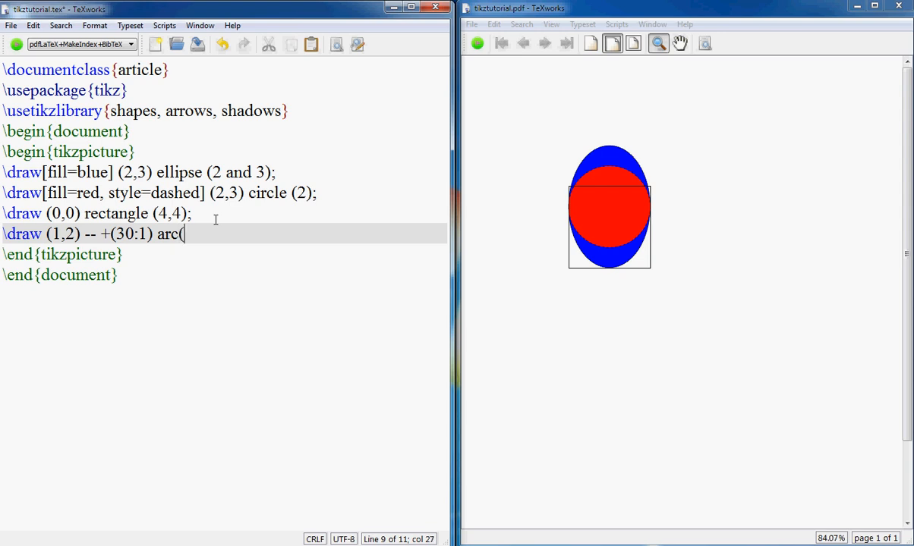
{"action": "type", "text": "30:"}
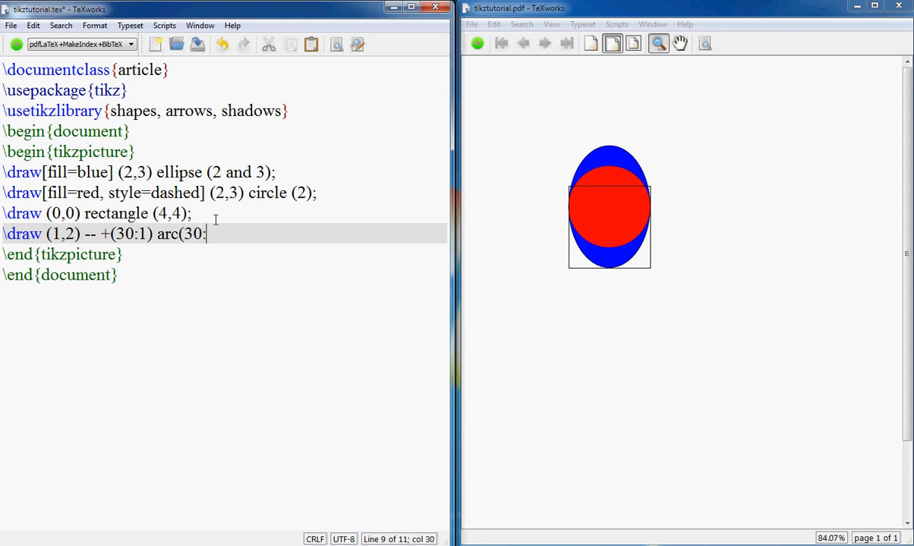
{"action": "type", "text": "80:"}
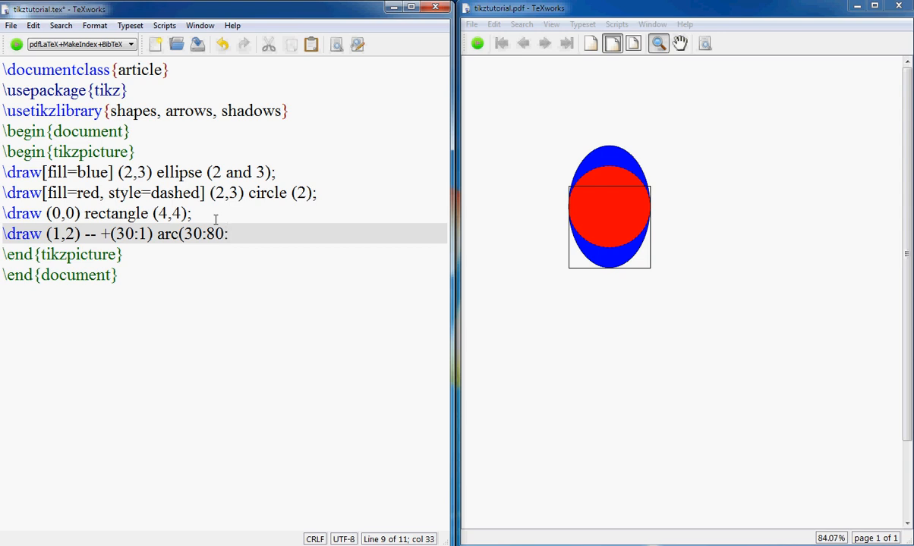
{"action": "type", "text": "1)"}
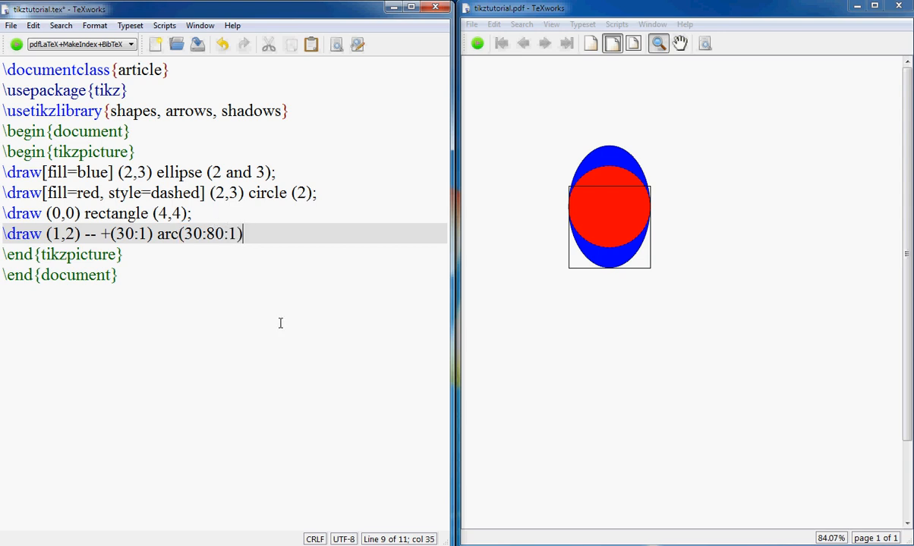
{"action": "type", "text": "-- cycle"}
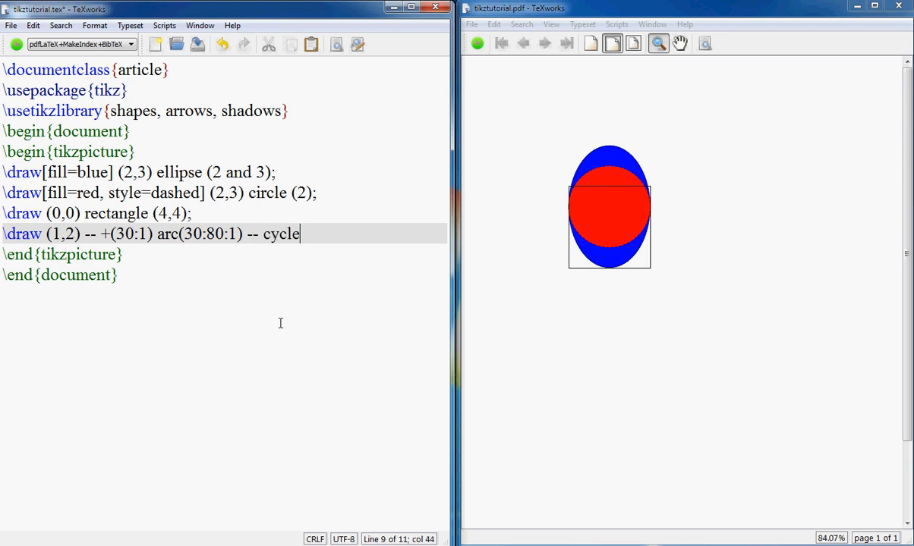
{"action": "type", "text": ";"}
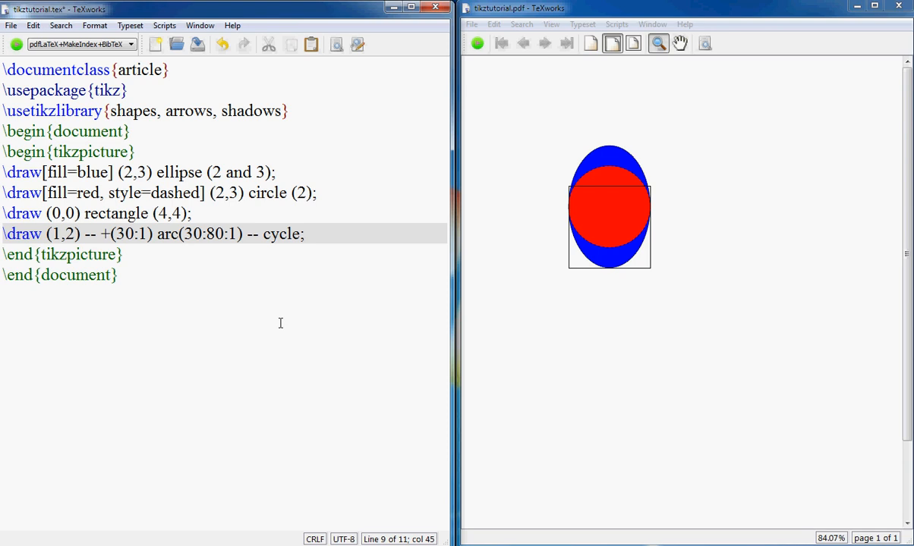
{"action": "key", "text": "ctrl+s"}
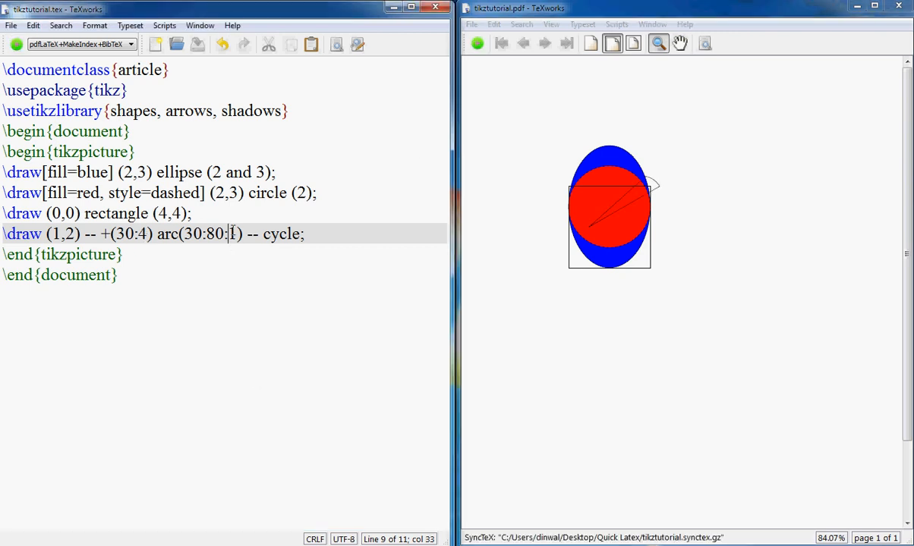
Change the line length and arc radius to 4, the angles to 40 and 180, and re-typeset.
{"action": "type", "text": "4"}
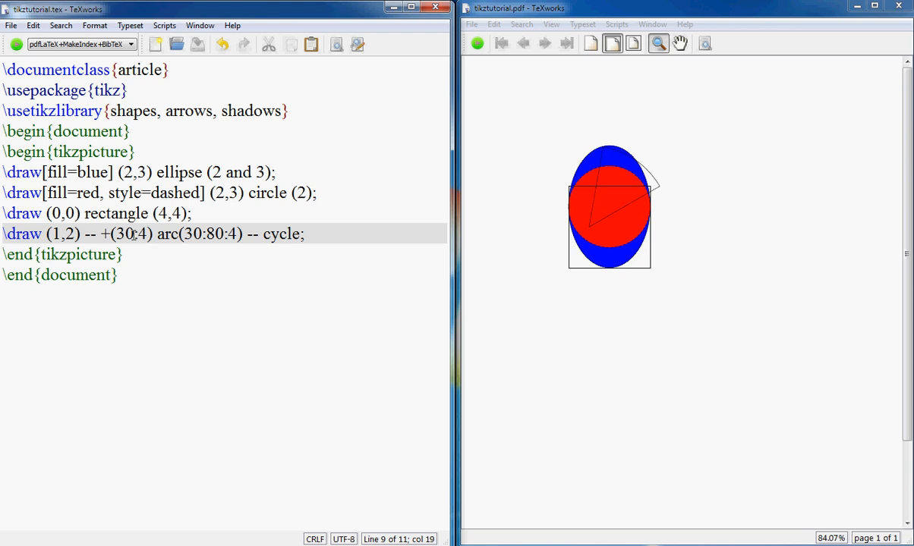
{"action": "left_click", "coordinate": [477, 42]}
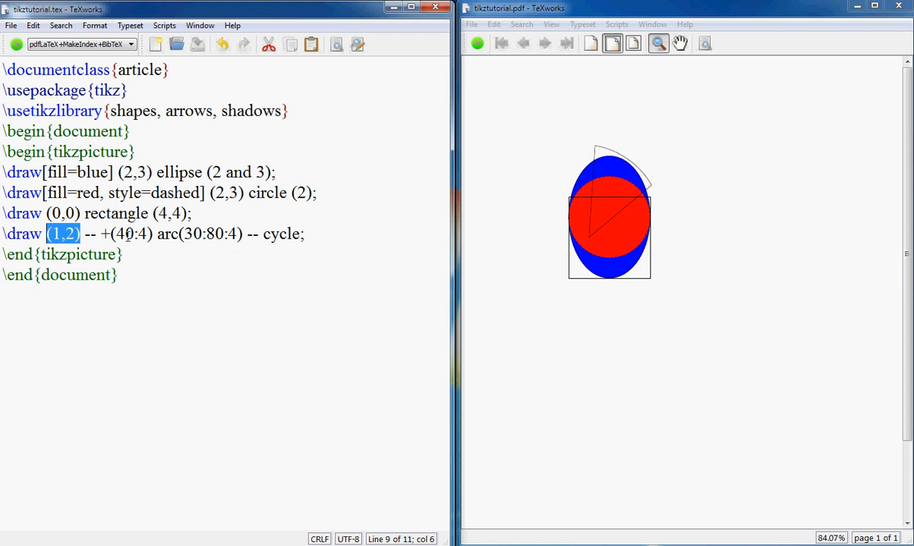
{"action": "left_click", "coordinate": [85, 234]}
{"action": "type", "text": "4"}
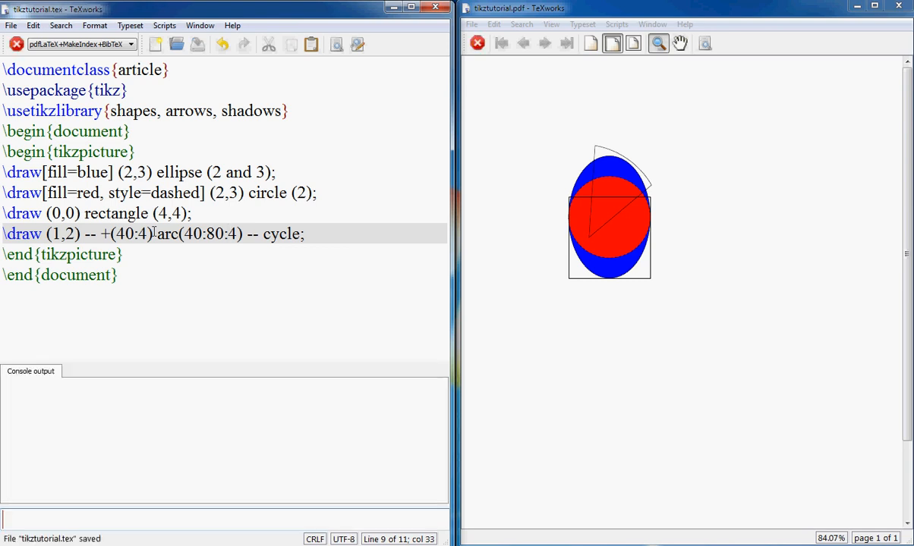
{"action": "left_click", "coordinate": [16, 42]}
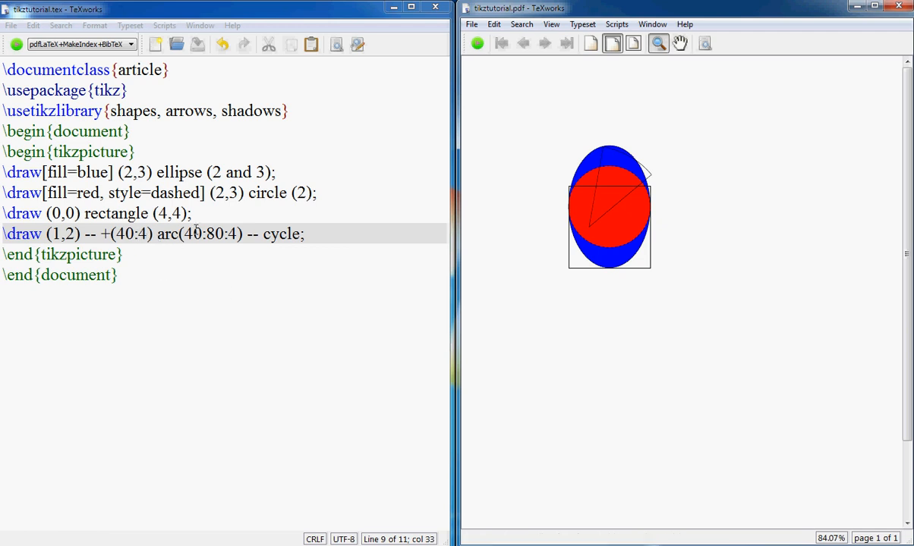
{"action": "mouse_move", "coordinate": [607, 152]}
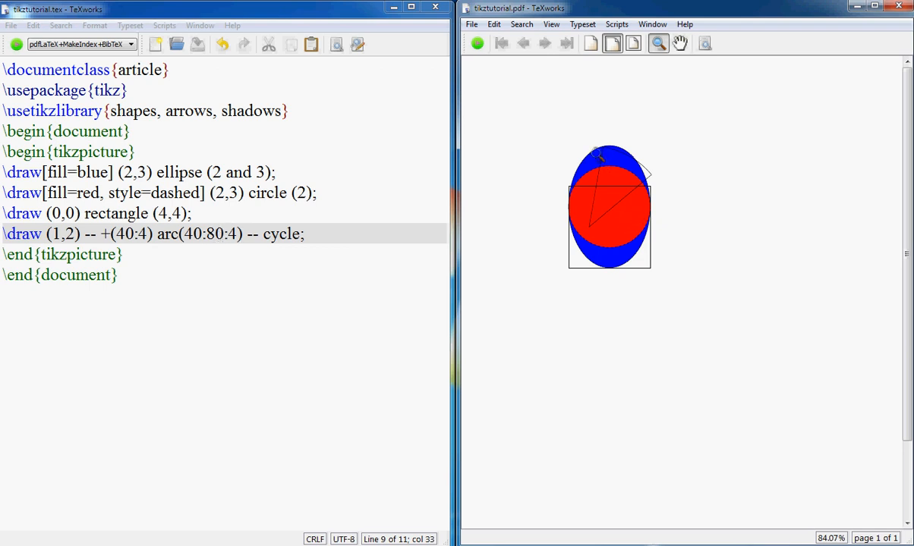
{"action": "mouse_move", "coordinate": [659, 159]}
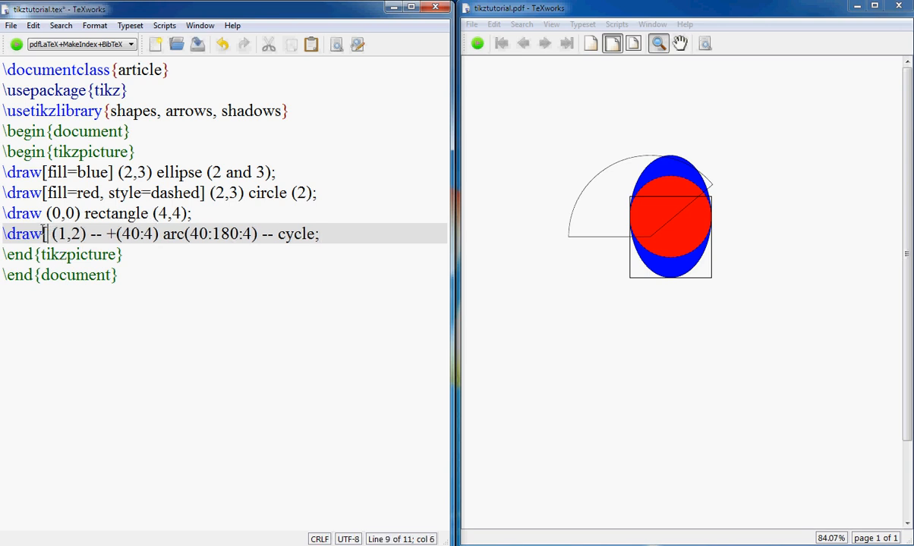
Add [fill=red!50] to the arc shape's \draw line and typeset to show the light red wedge.
{"action": "type", "text": "fill="}
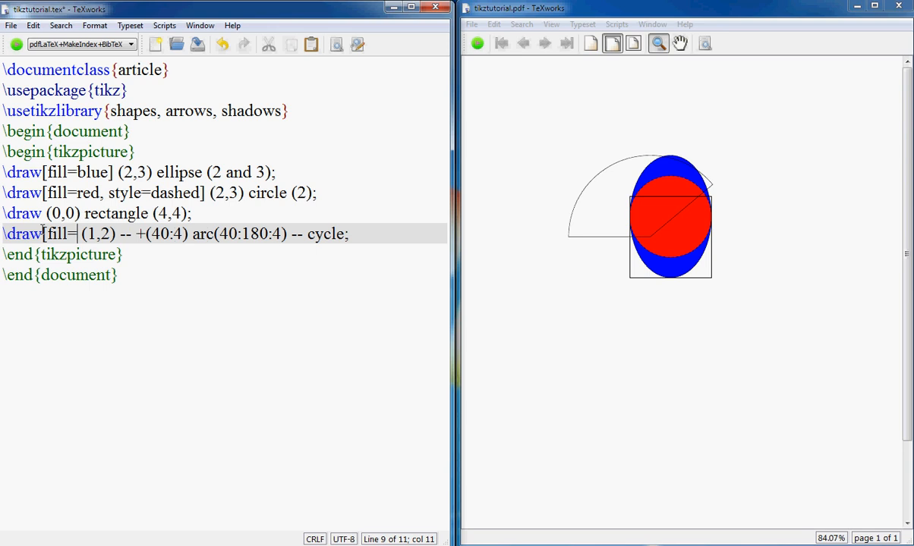
{"action": "type", "text": "red"}
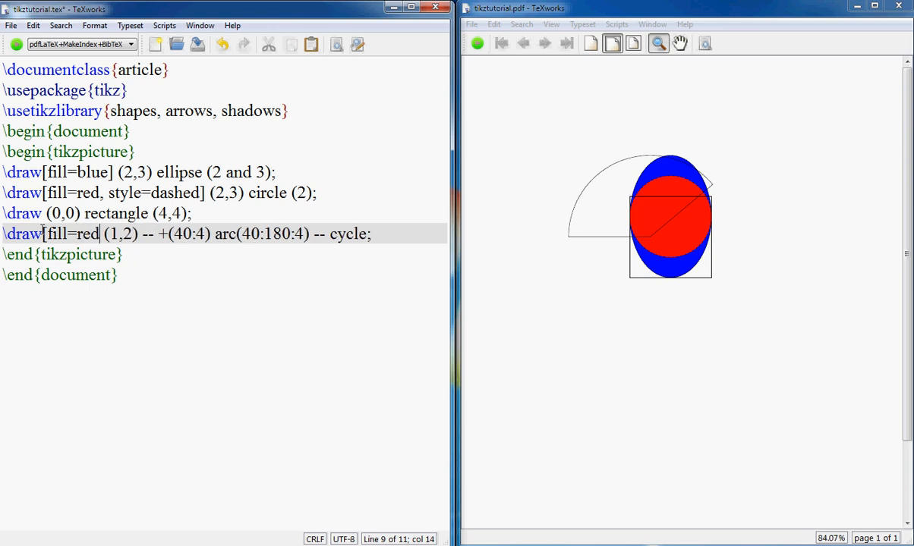
{"action": "type", "text": "!50"}
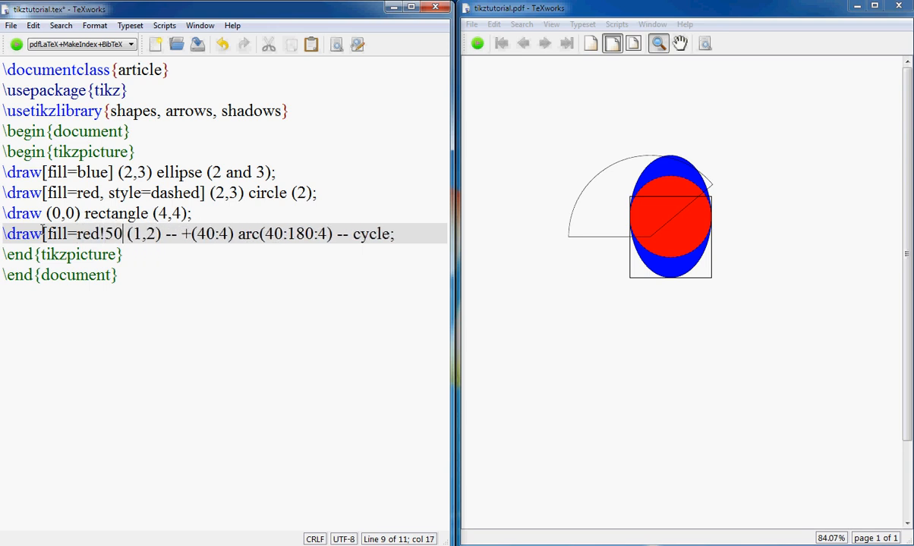
{"action": "left_click", "coordinate": [477, 42]}
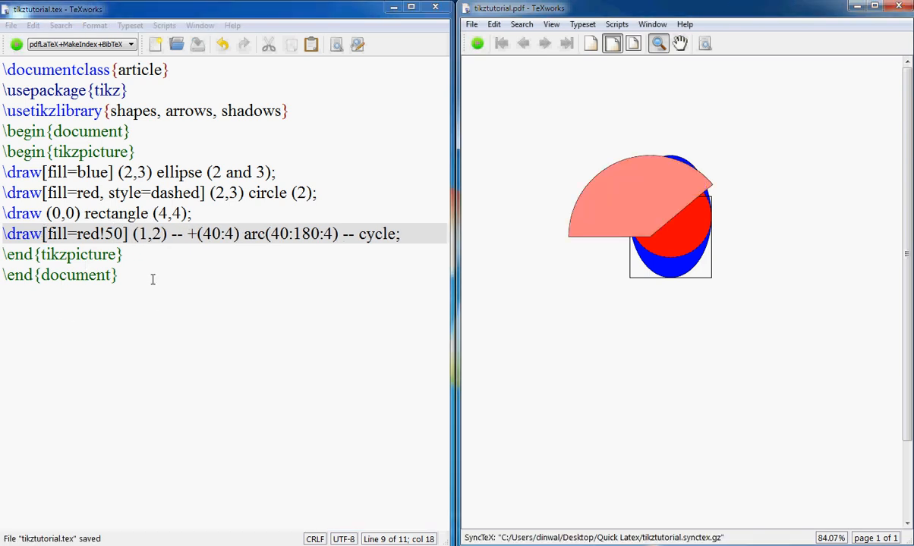
{"action": "double_click", "coordinate": [115, 234]}
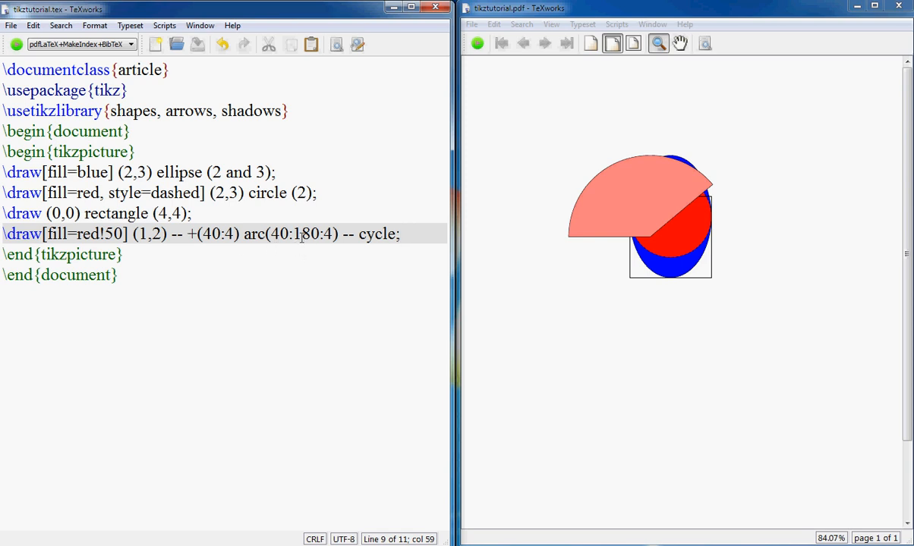
{"action": "double_click", "coordinate": [305, 234]}
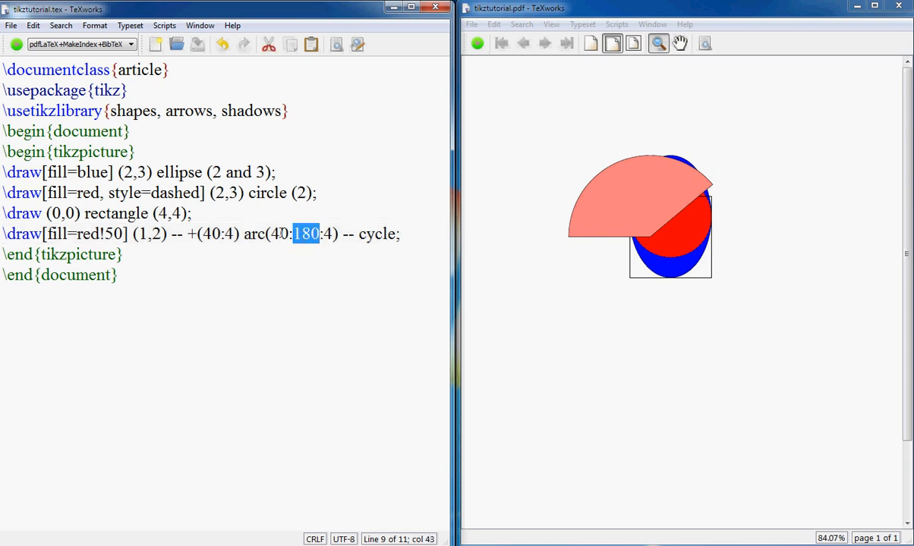